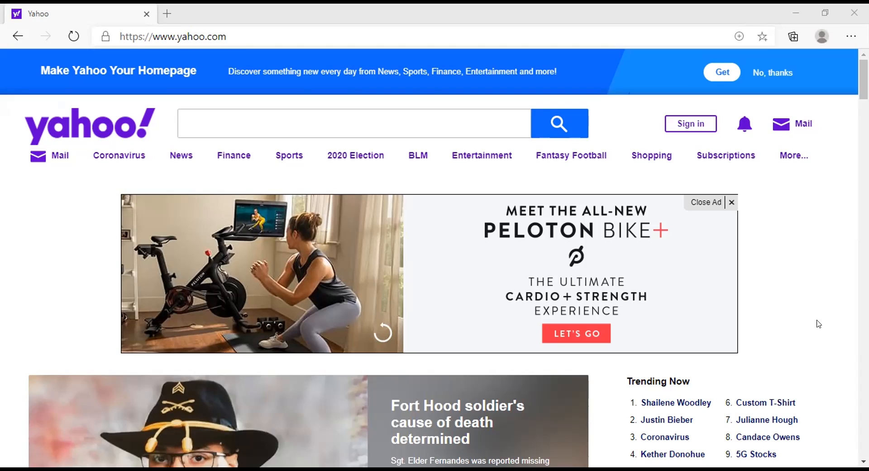
pyautogui.moveTo(808, 317)
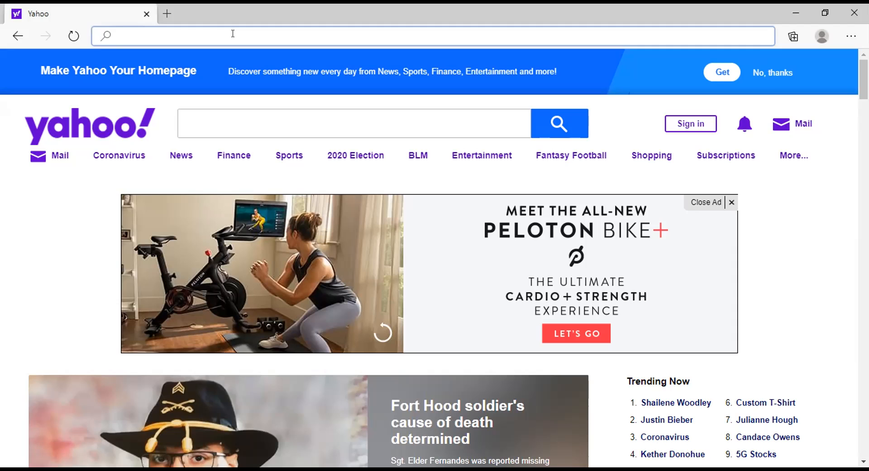
# Enter accounts.google.com in the Edge address bar, replacing the Yahoo address.
pyautogui.write('accounts.google.com')
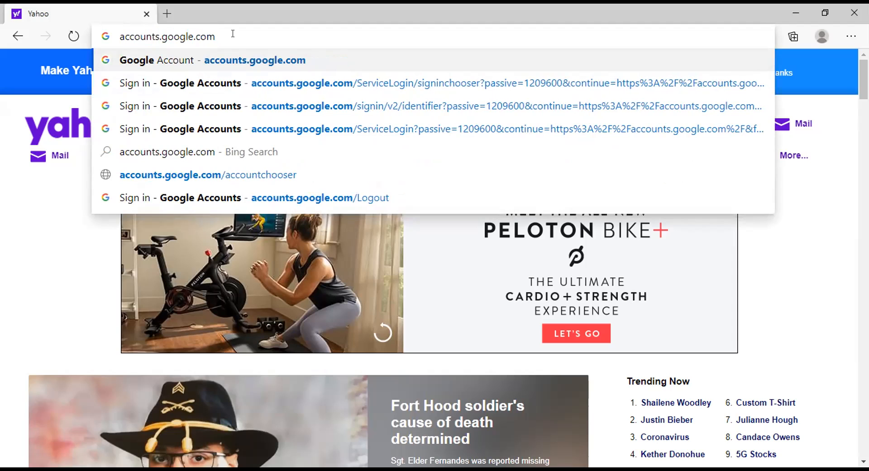
# Load the Google Accounts sign-in page and begin creating a new account.
pyautogui.click(302, 106)
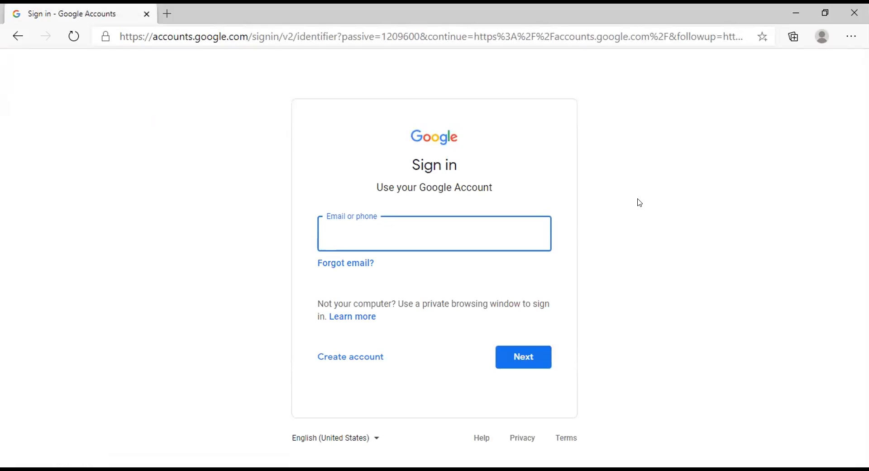
pyautogui.moveTo(677, 217)
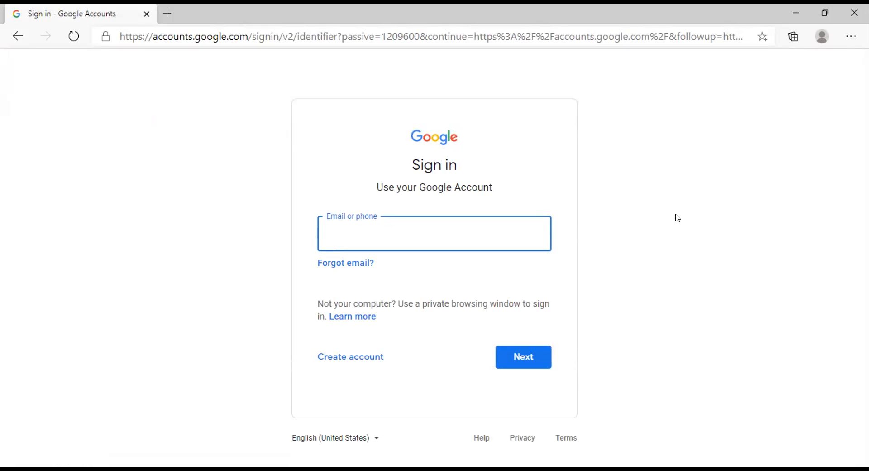
pyautogui.click(435, 233)
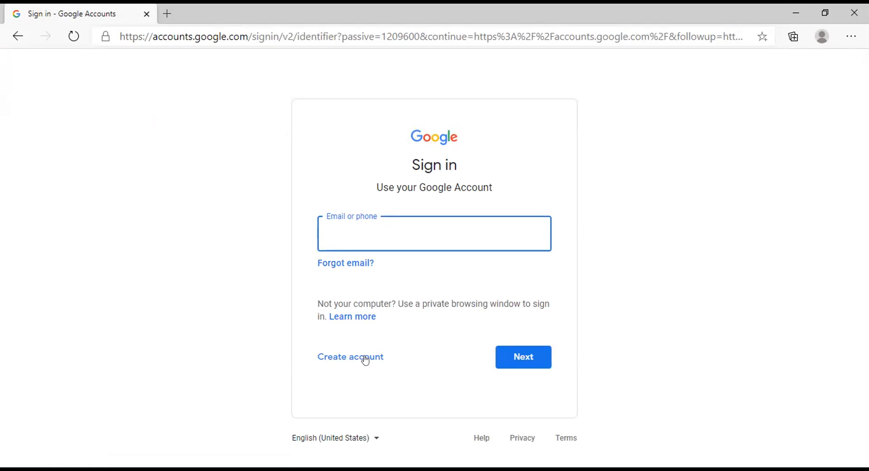
pyautogui.moveTo(381, 359)
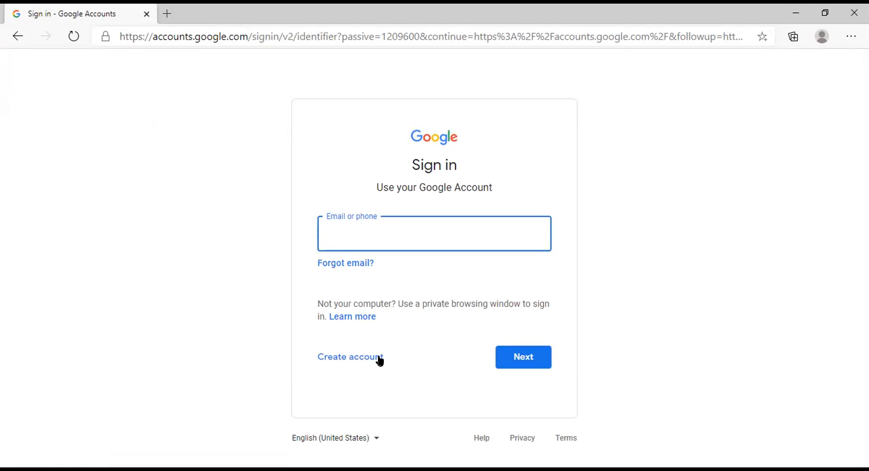
pyautogui.click(350, 357)
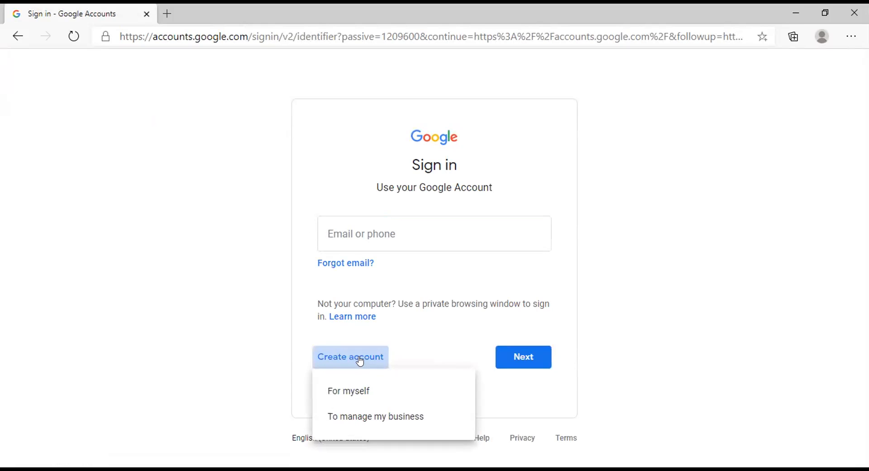
pyautogui.moveTo(393, 398)
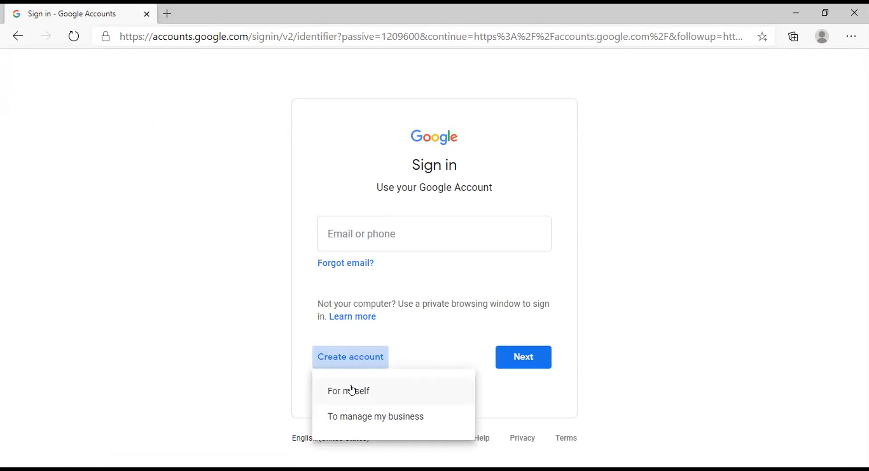
pyautogui.moveTo(357, 390)
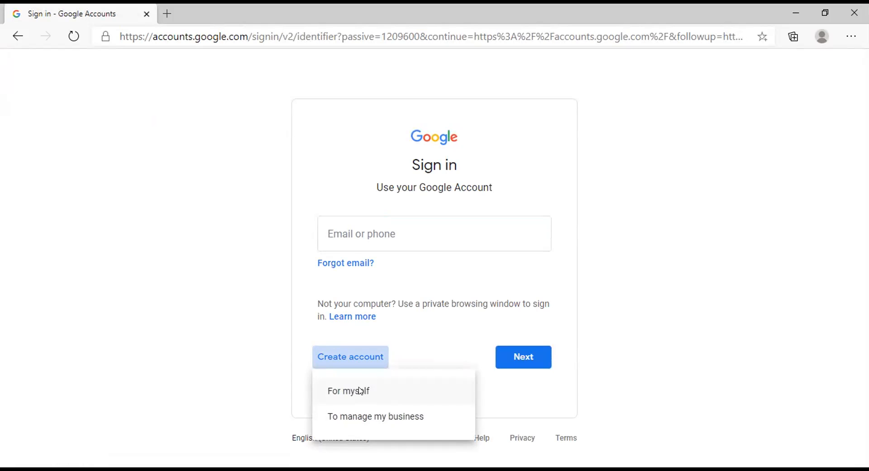
pyautogui.click(349, 390)
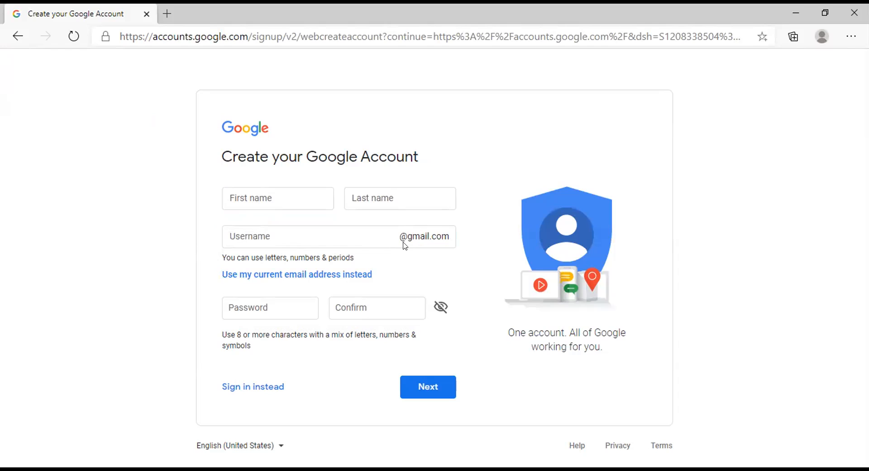
pyautogui.moveTo(431, 266)
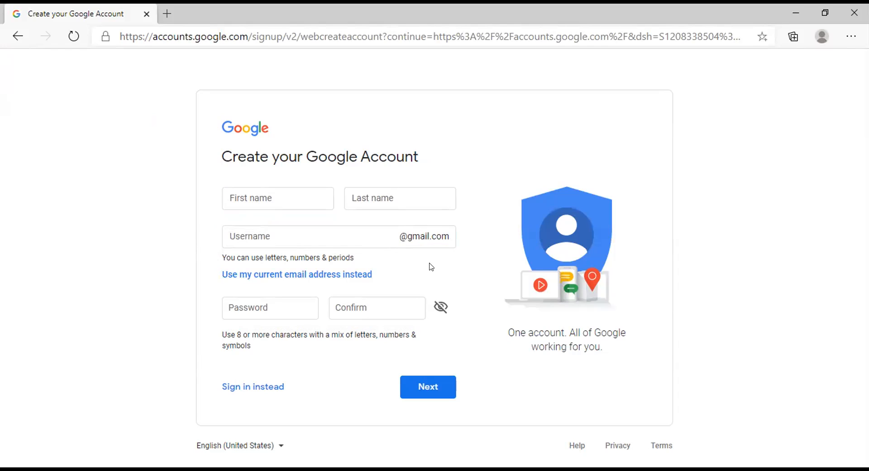
pyautogui.moveTo(449, 264)
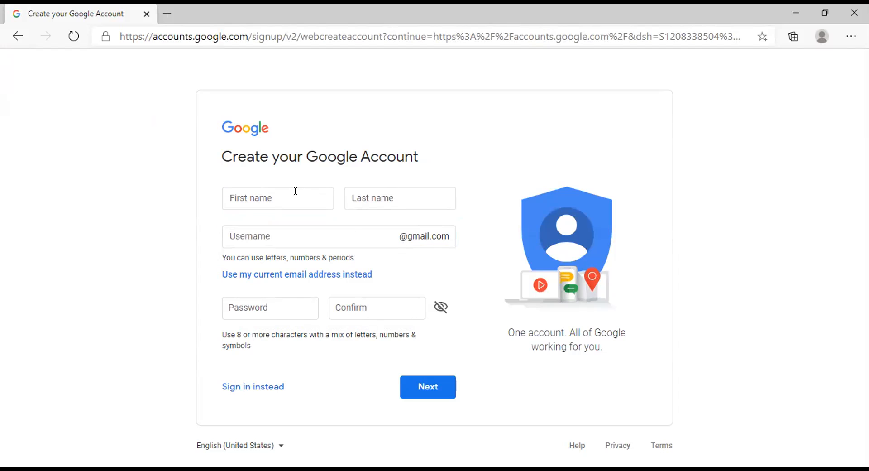
pyautogui.click(277, 198)
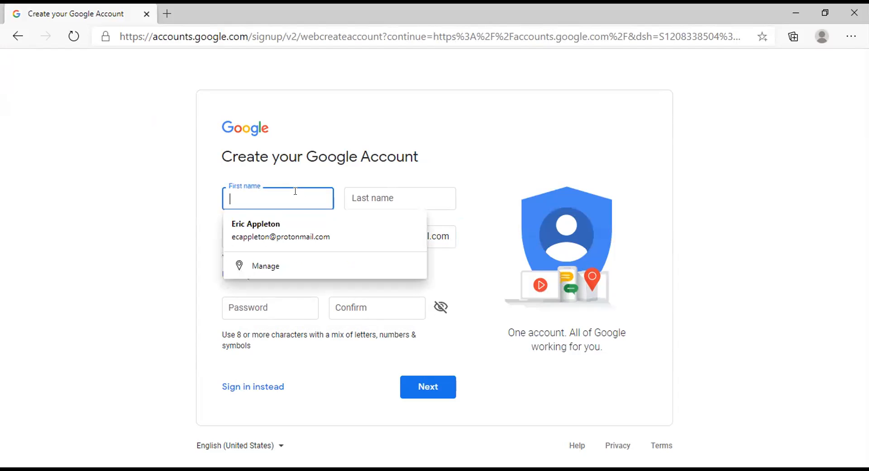
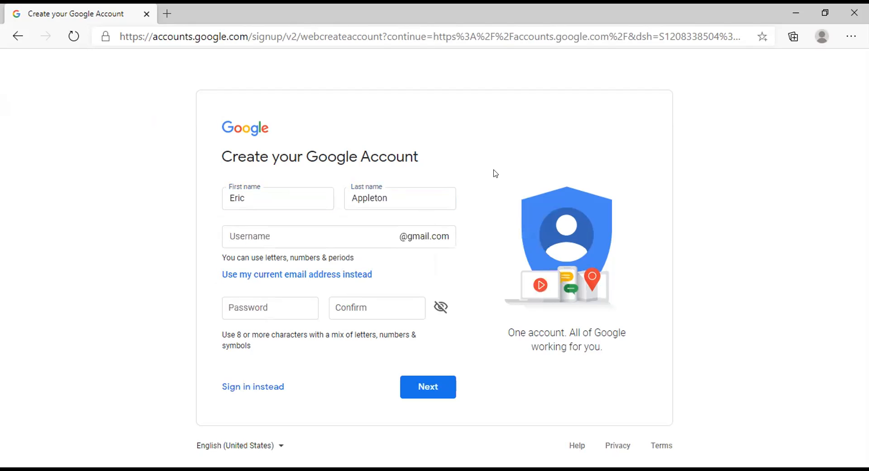
pyautogui.moveTo(412, 246)
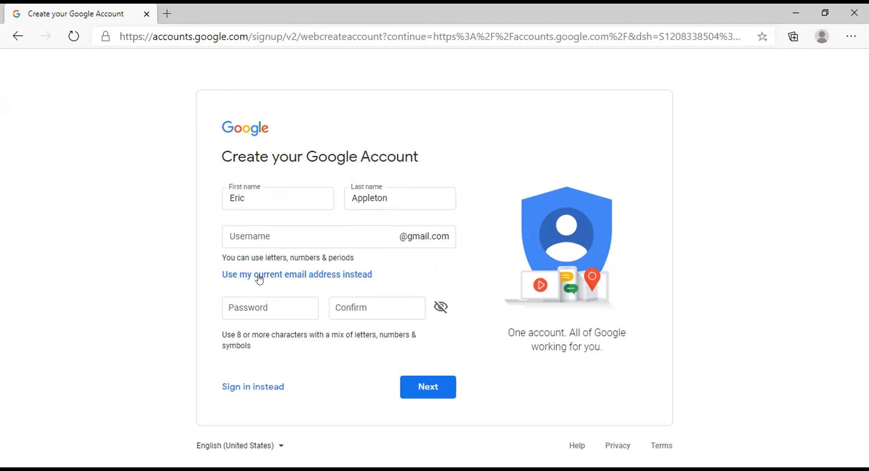
pyautogui.click(297, 274)
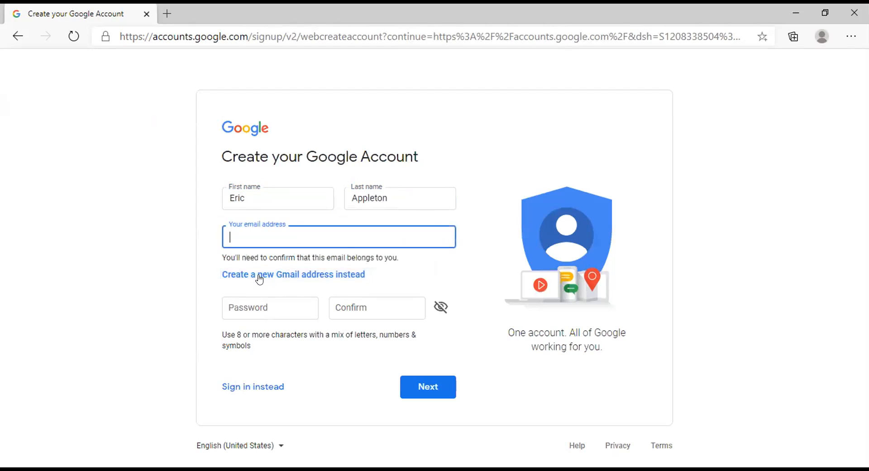
pyautogui.click(338, 236)
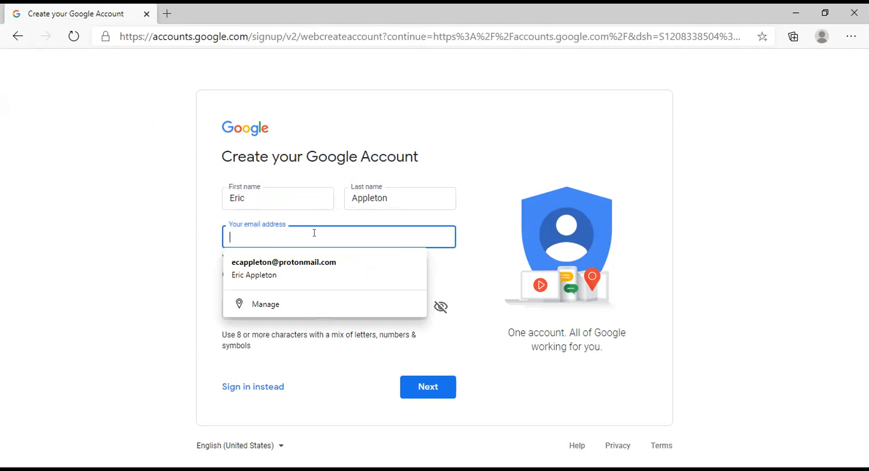
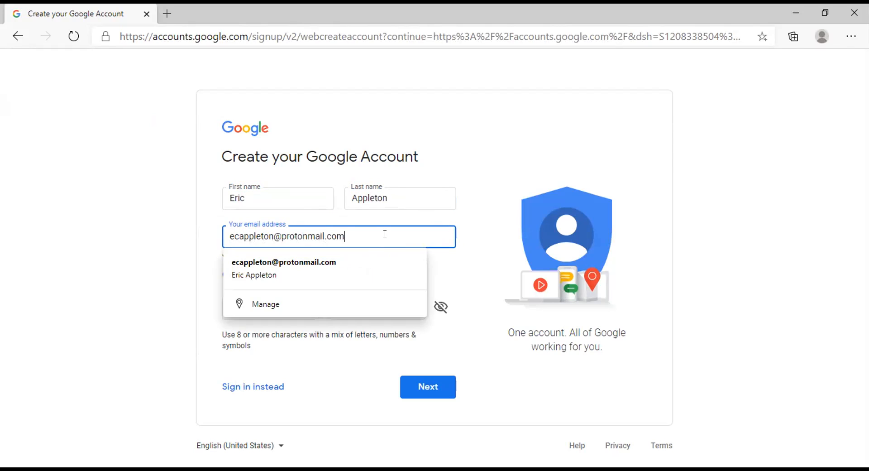
pyautogui.moveTo(158, 233)
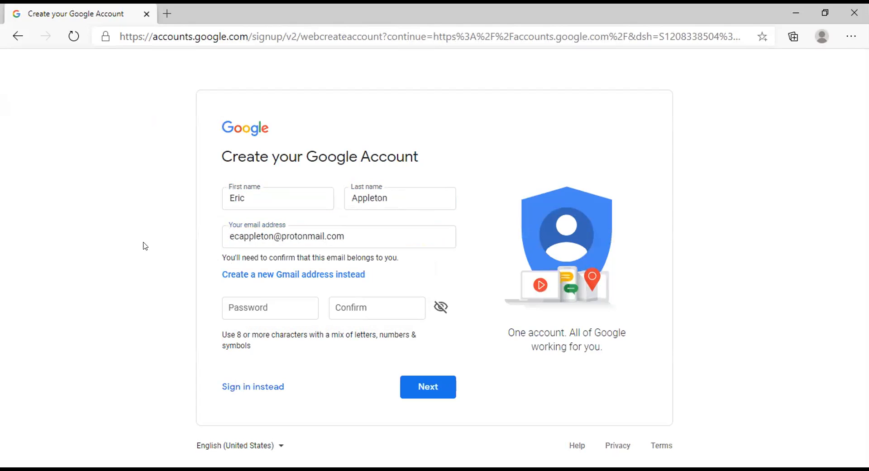
# Enter the account password and repeat it in the Confirm field.
pyautogui.click(270, 308)
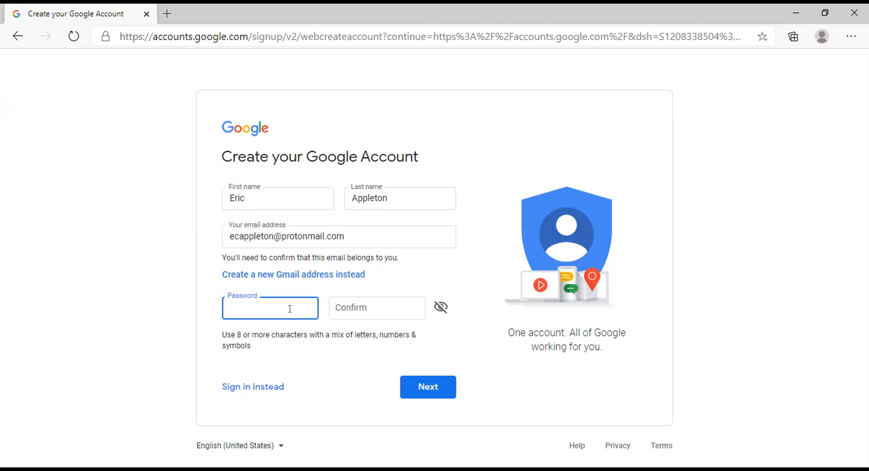
pyautogui.write('•')
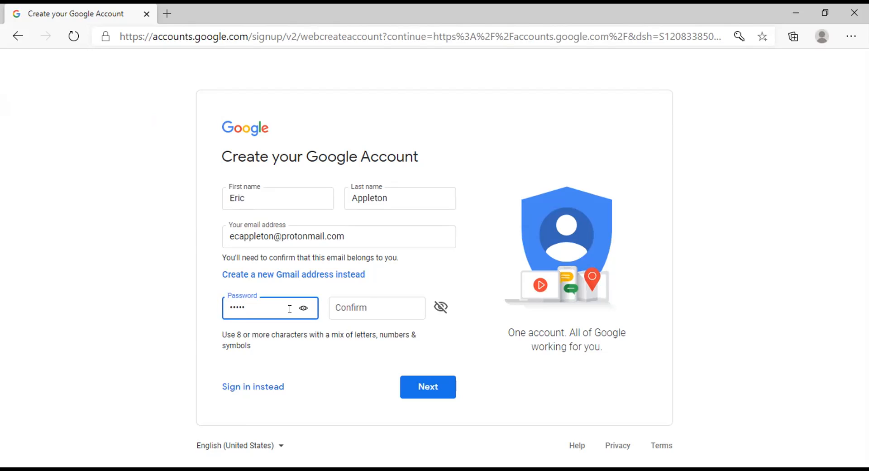
pyautogui.write('••')
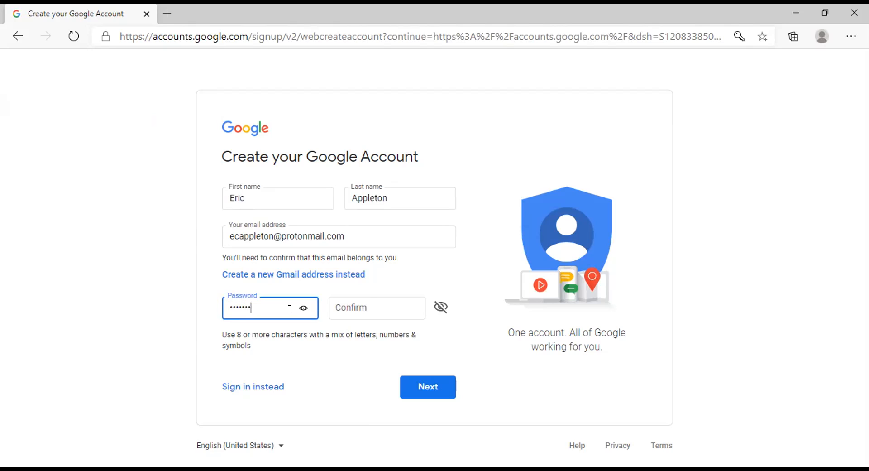
pyautogui.click(376, 308)
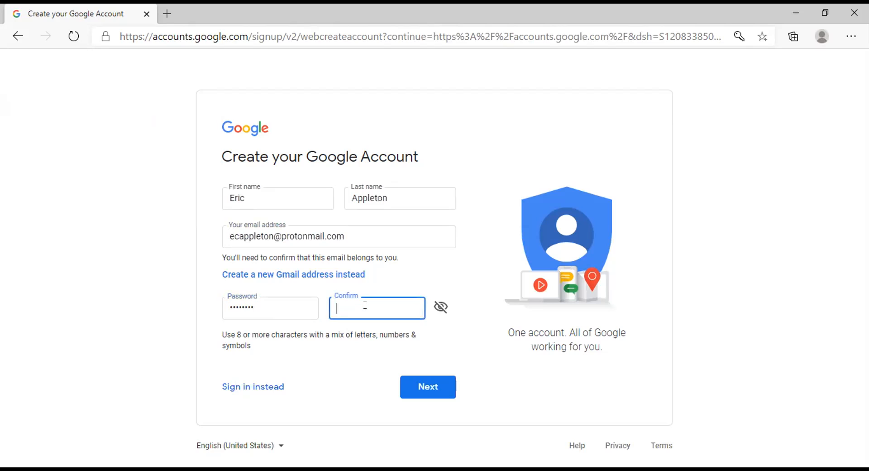
pyautogui.write('•')
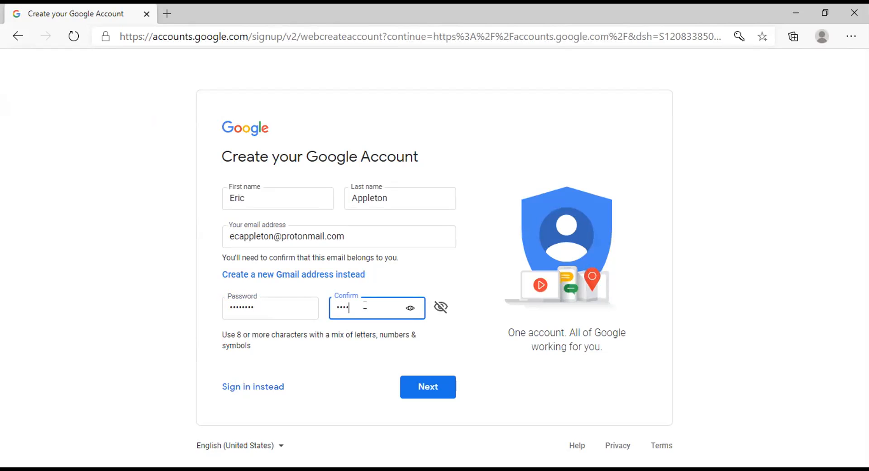
pyautogui.write('••')
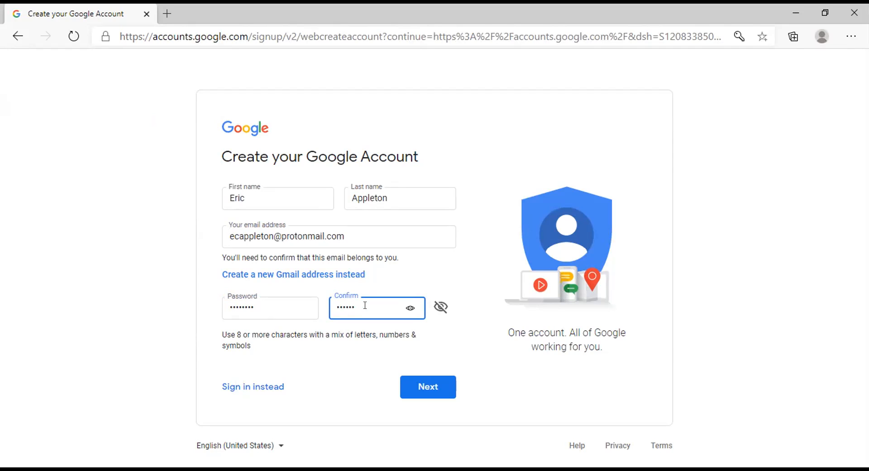
pyautogui.write('••')
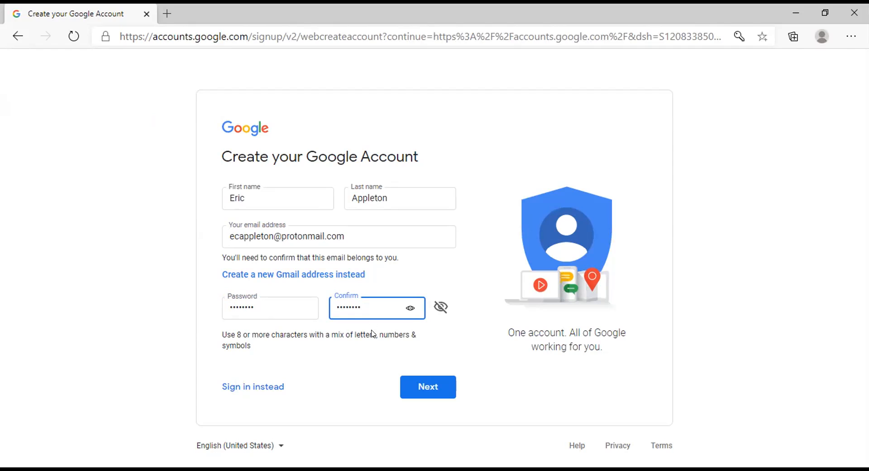
pyautogui.moveTo(358, 348)
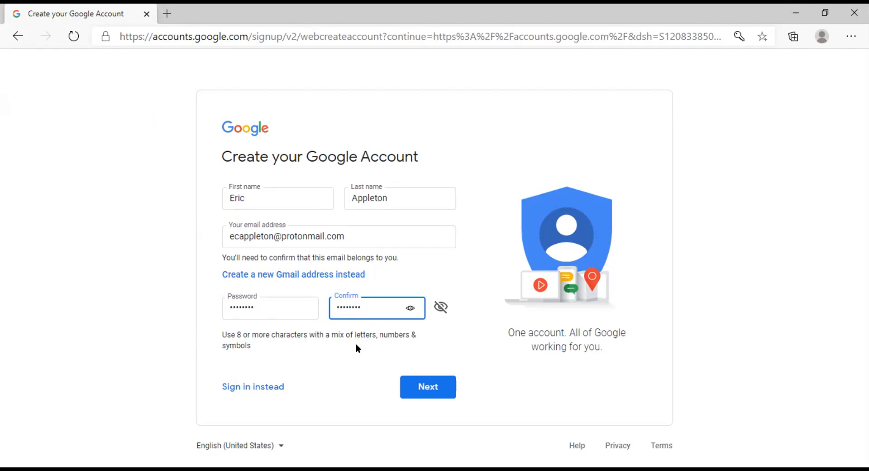
pyautogui.moveTo(419, 365)
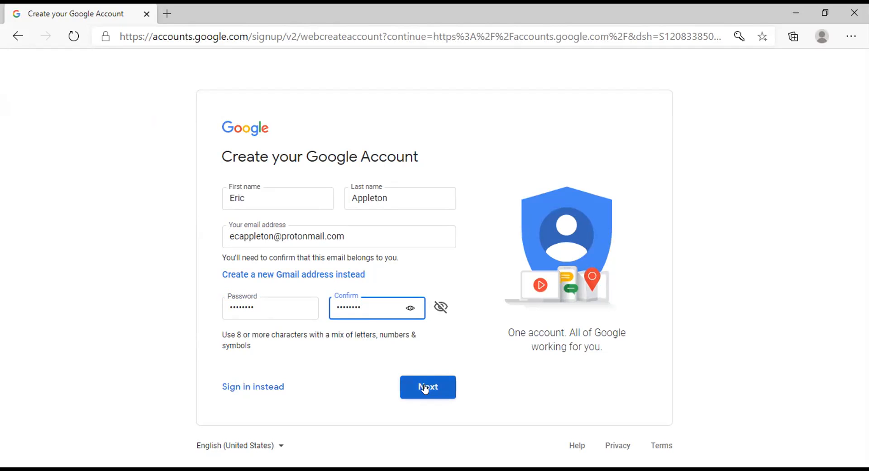
# Submit the name, email and password to reach the email code page.
pyautogui.click(427, 387)
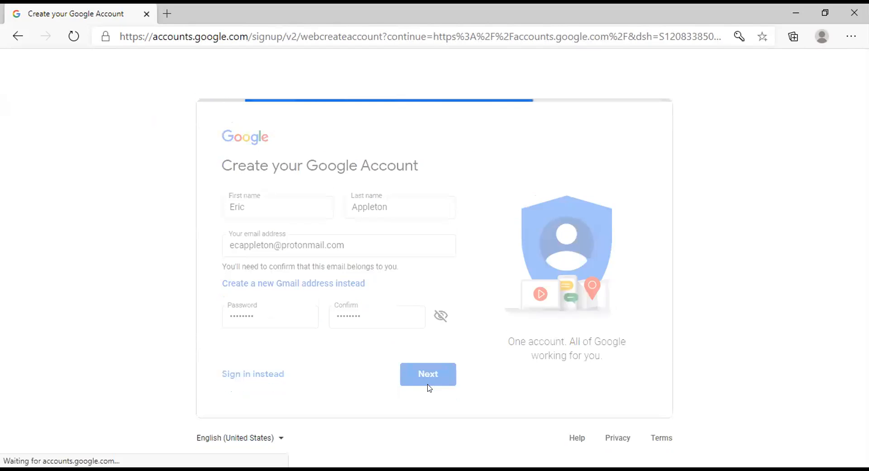
pyautogui.click(428, 374)
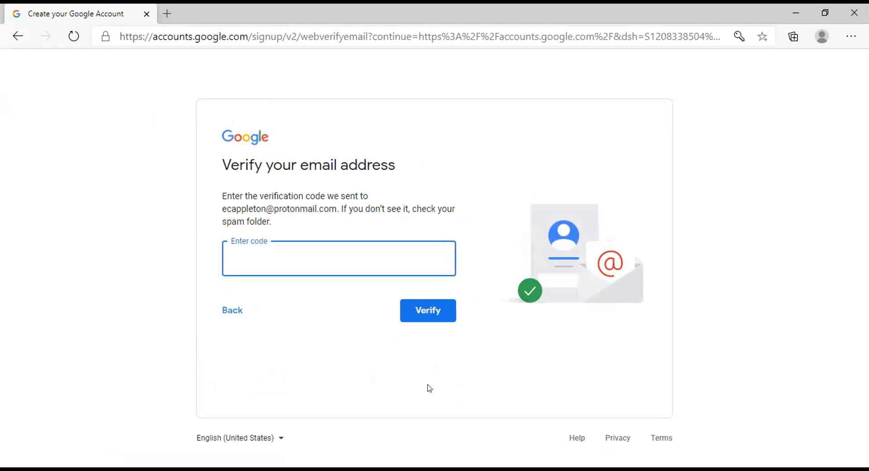
pyautogui.click(339, 258)
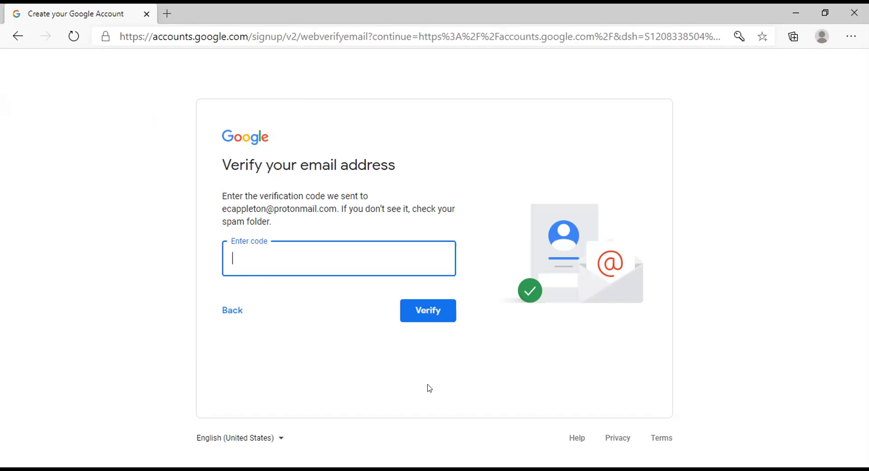
pyautogui.moveTo(328, 222)
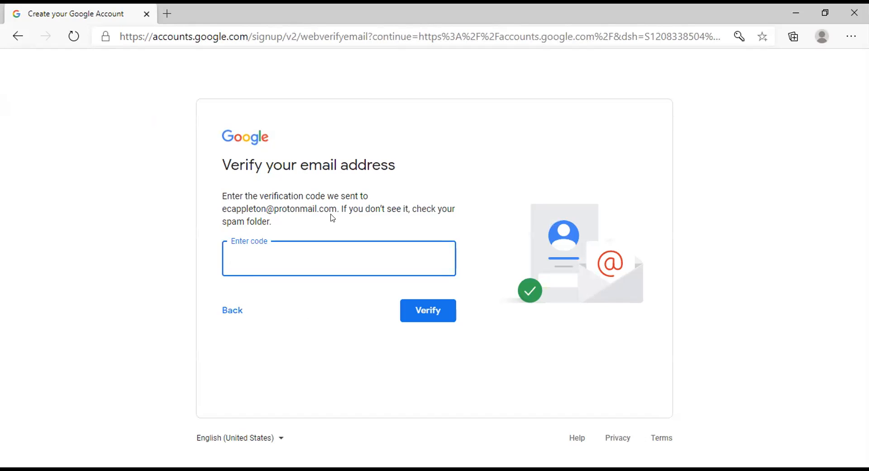
pyautogui.moveTo(166, 13)
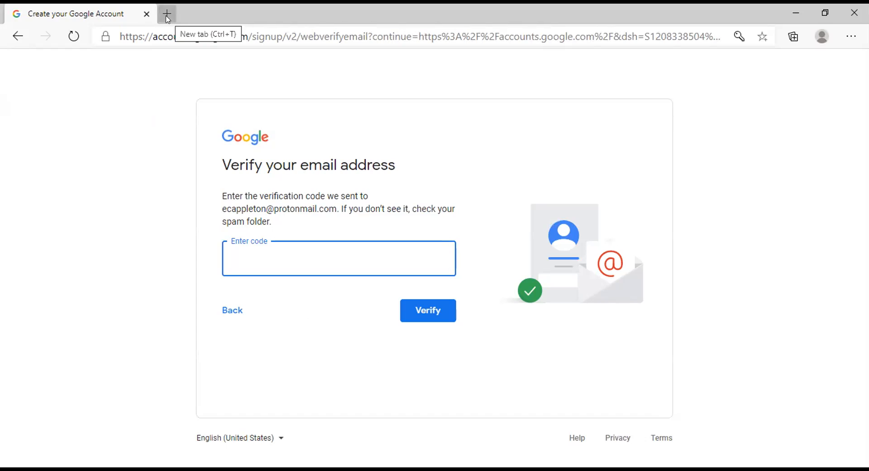
pyautogui.moveTo(332, 192)
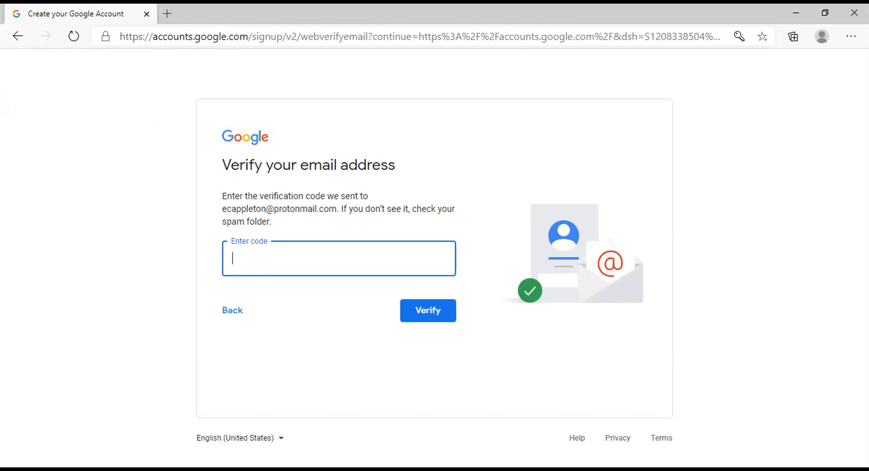
pyautogui.moveTo(449, 145)
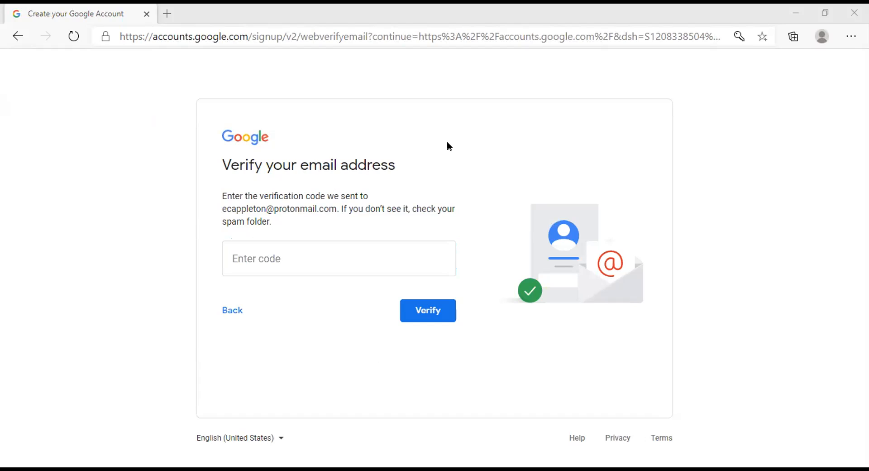
# Open Google's 'Verify your email address' message in the ProtonMail inbox.
pyautogui.click(164, 7)
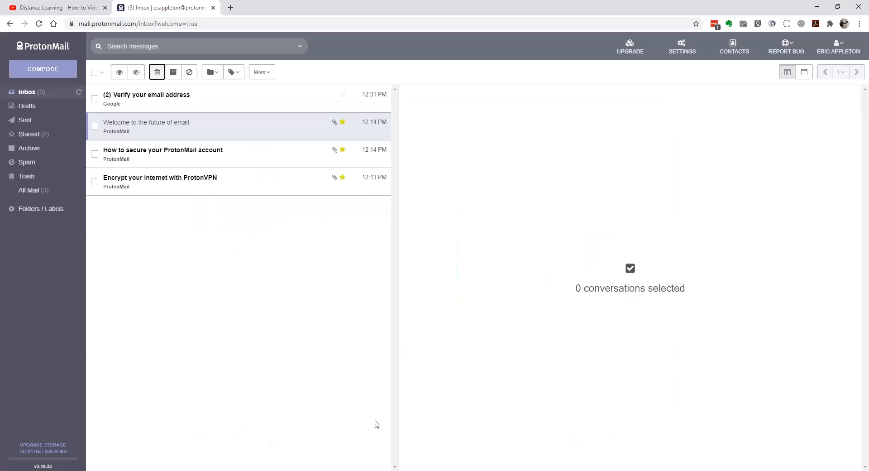
pyautogui.moveTo(232, 304)
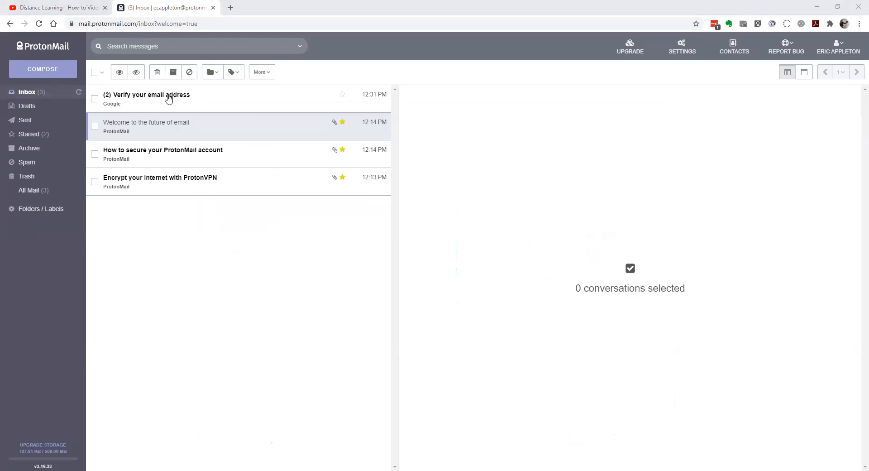
pyautogui.moveTo(177, 99)
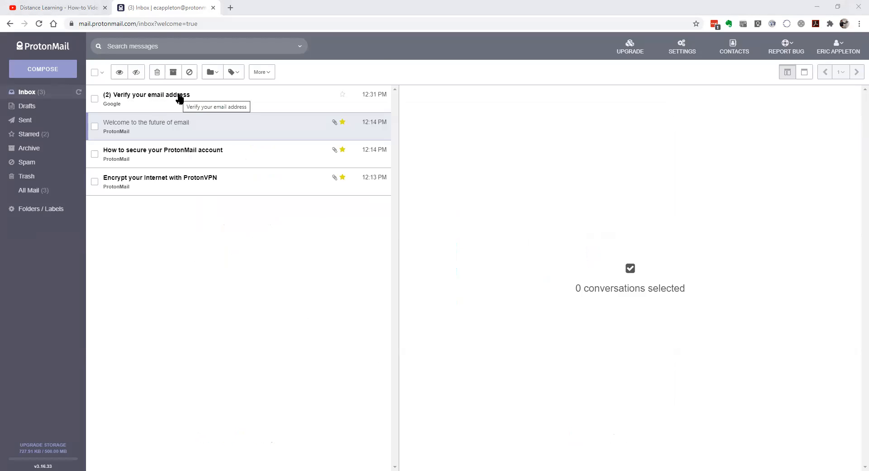
pyautogui.click(146, 98)
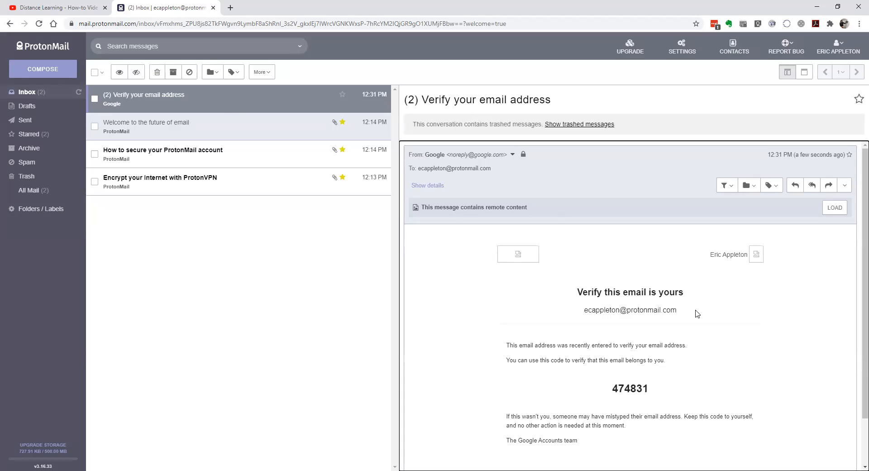
pyautogui.moveTo(692, 321)
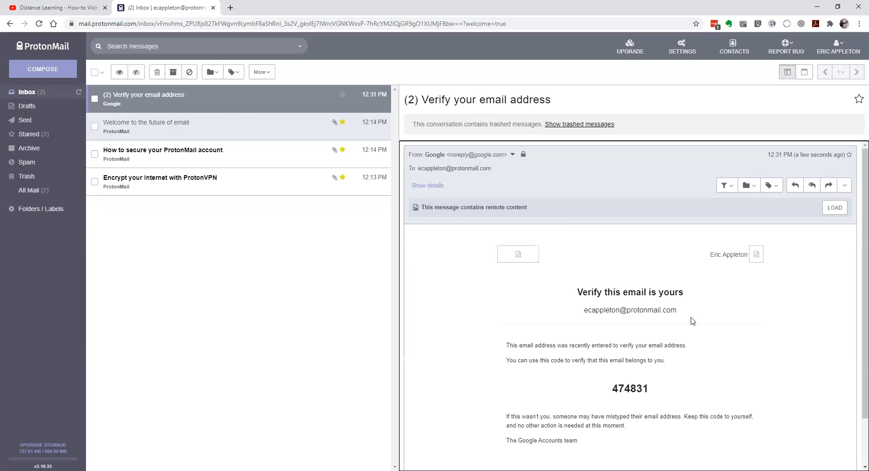
pyautogui.moveTo(562, 376)
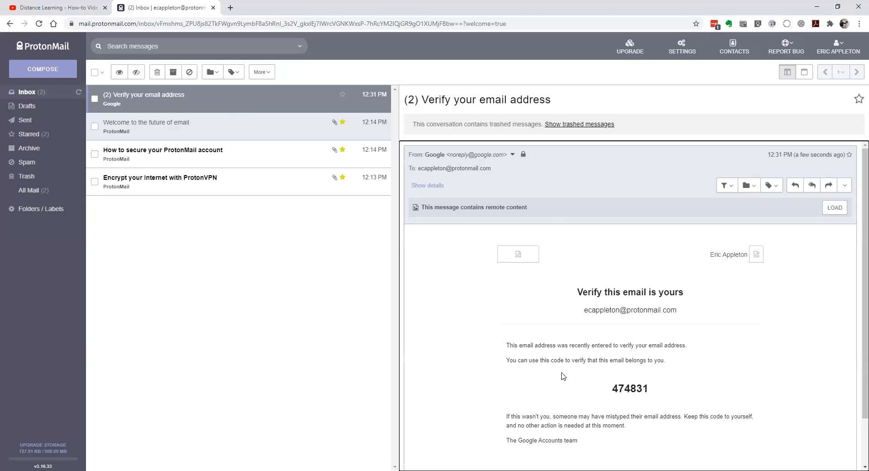
pyautogui.moveTo(632, 398)
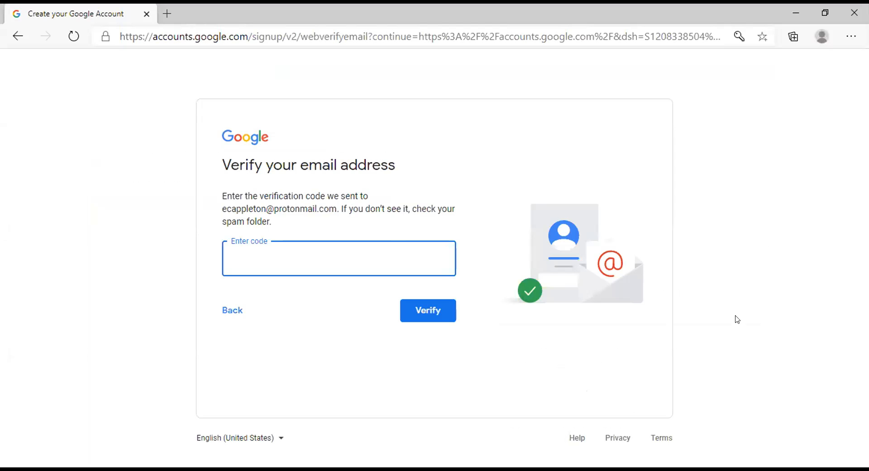
pyautogui.click(338, 259)
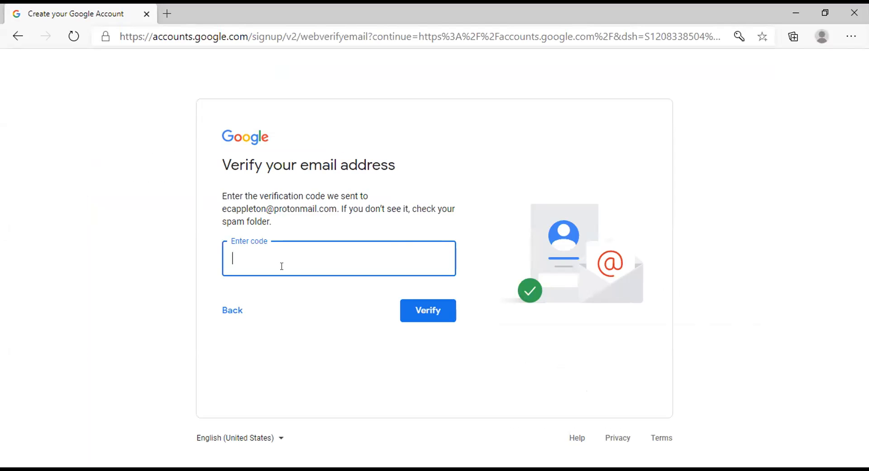
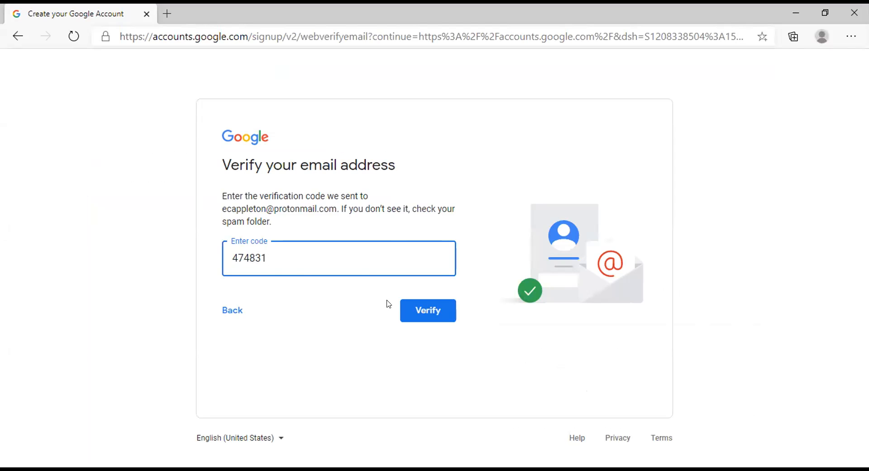
pyautogui.click(427, 310)
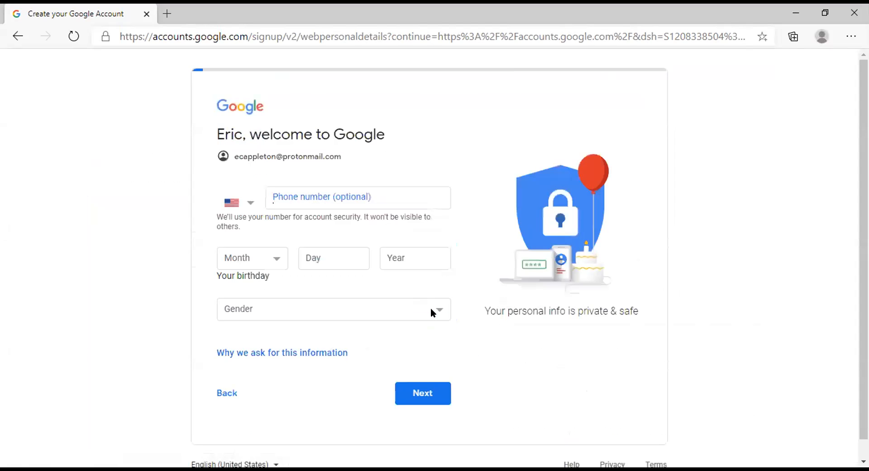
pyautogui.click(358, 197)
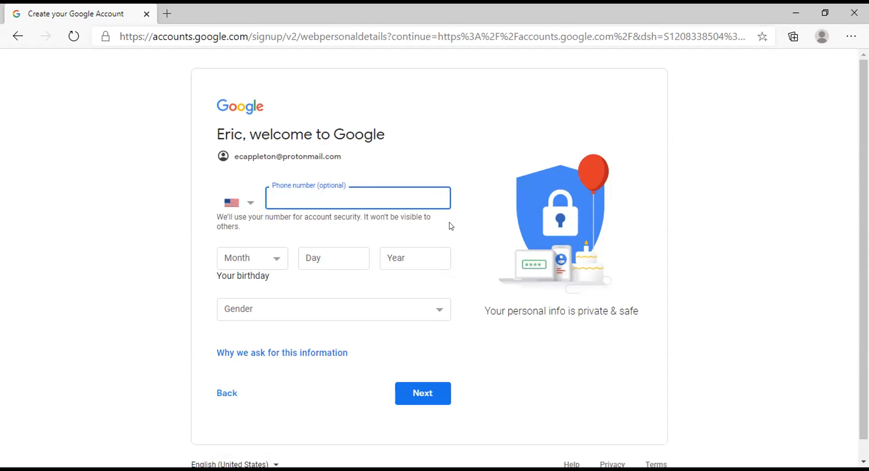
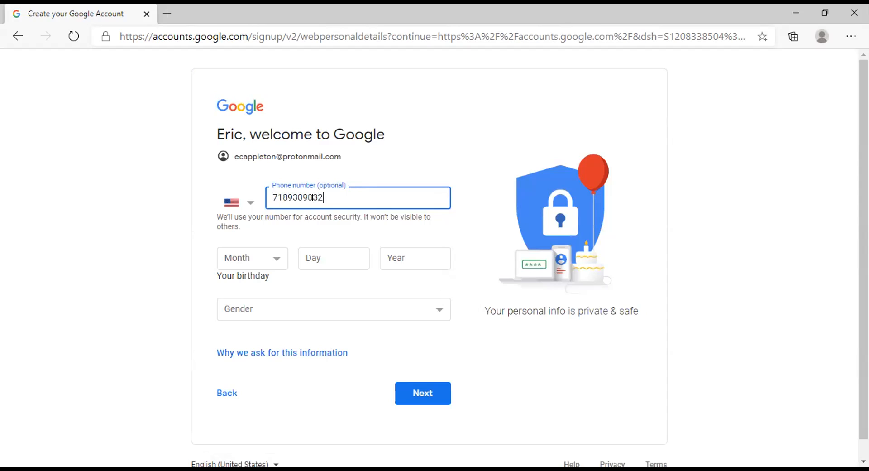
pyautogui.click(252, 258)
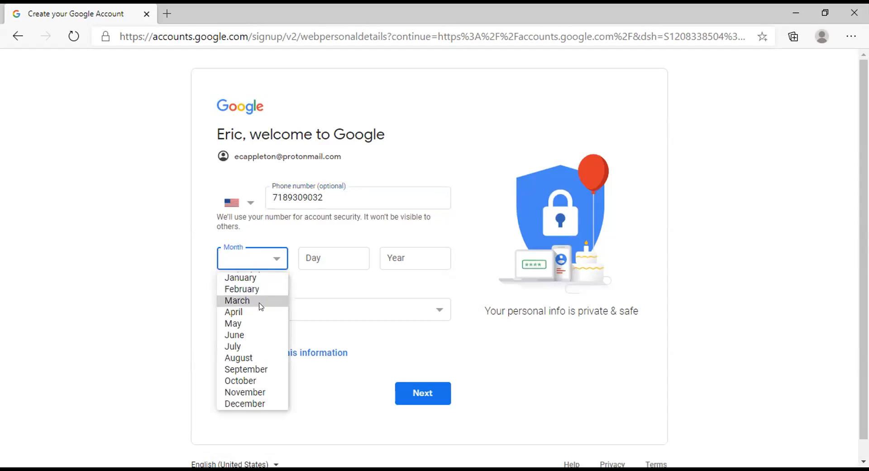
pyautogui.click(234, 335)
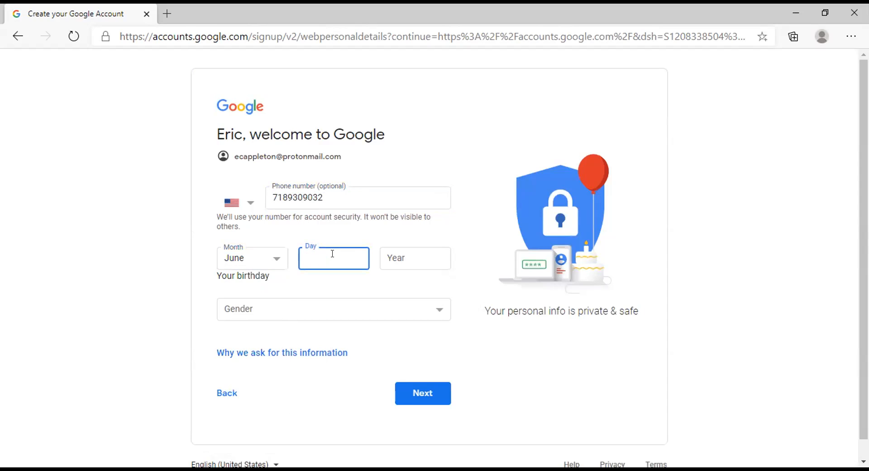
pyautogui.write('19')
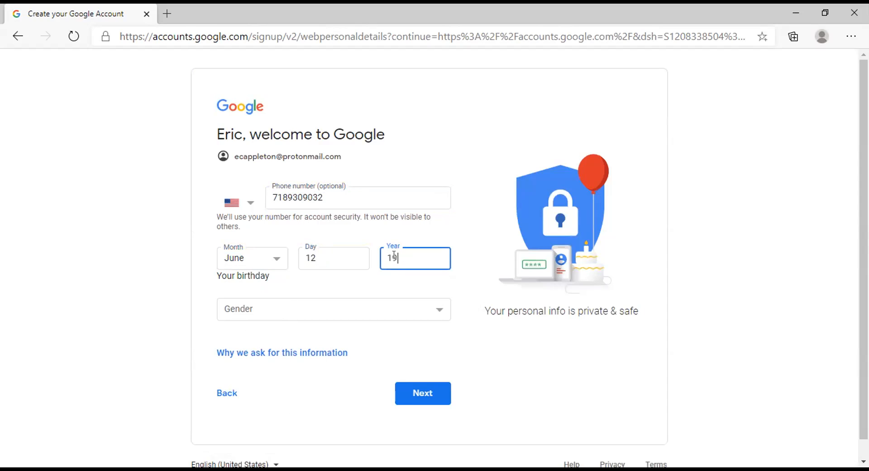
pyautogui.click(333, 309)
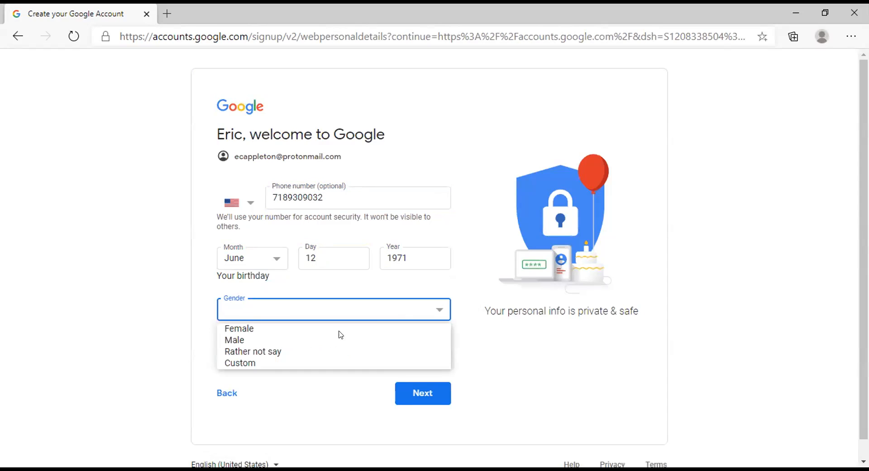
pyautogui.click(234, 339)
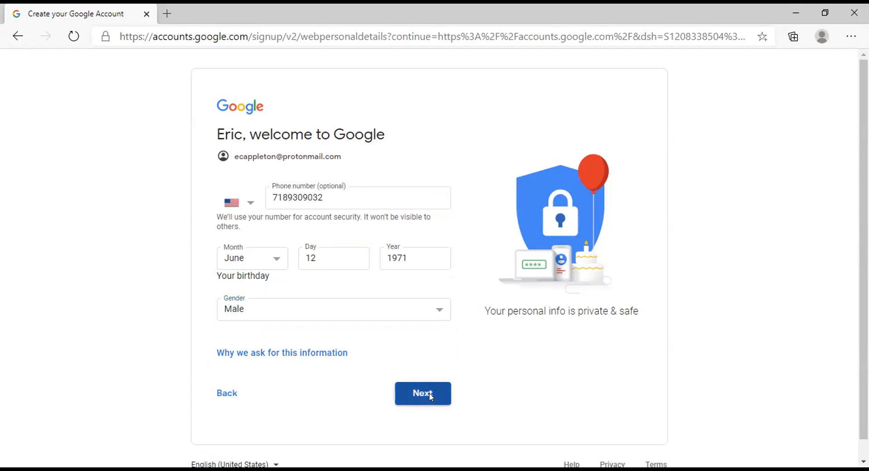
pyautogui.click(422, 393)
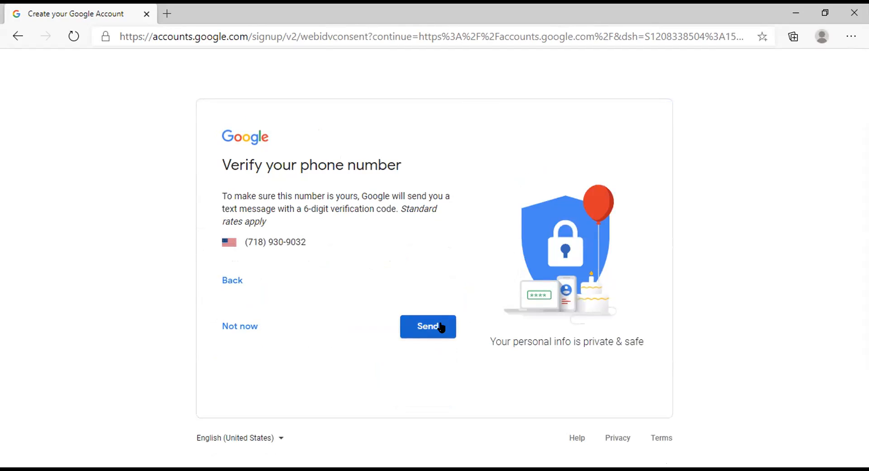
# Send a code to the phone and verify the number with the texted six-digit code.
pyautogui.click(427, 325)
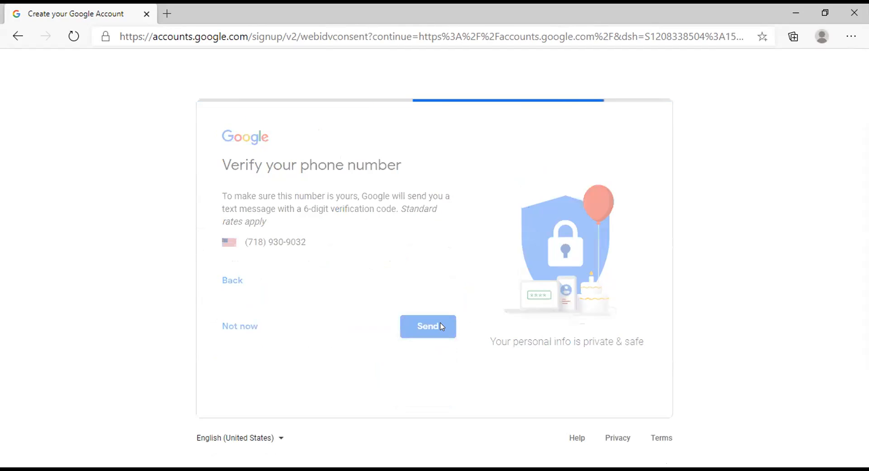
pyautogui.click(427, 326)
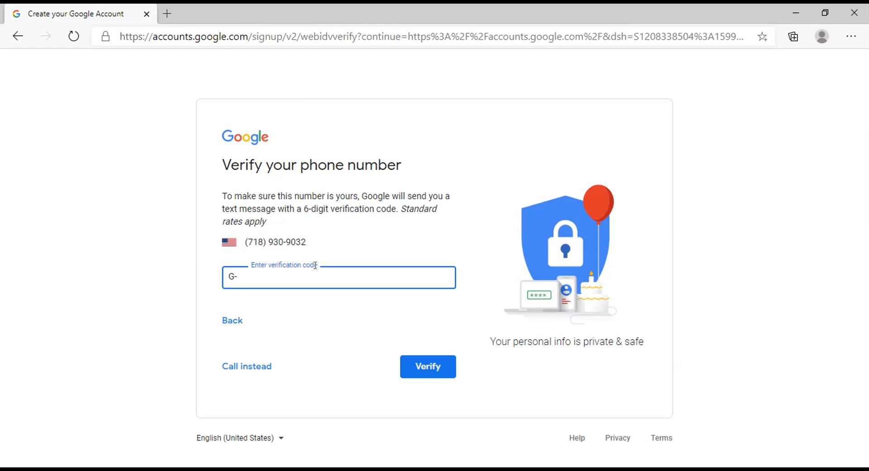
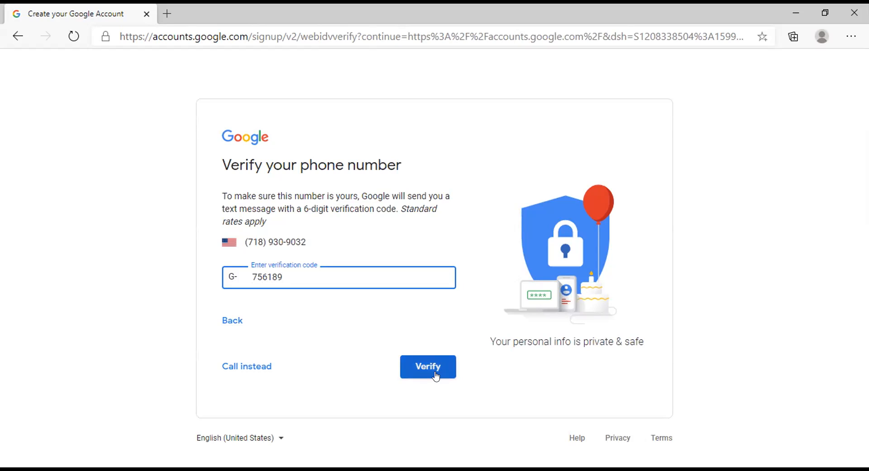
pyautogui.click(427, 366)
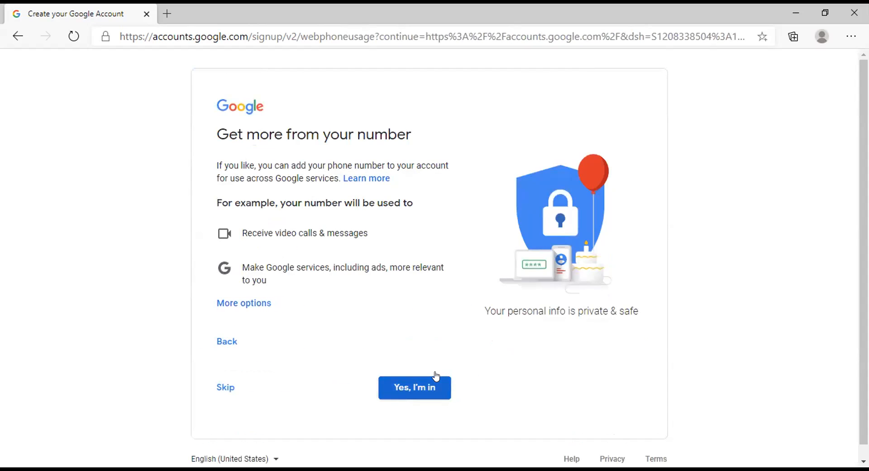
pyautogui.moveTo(415, 387)
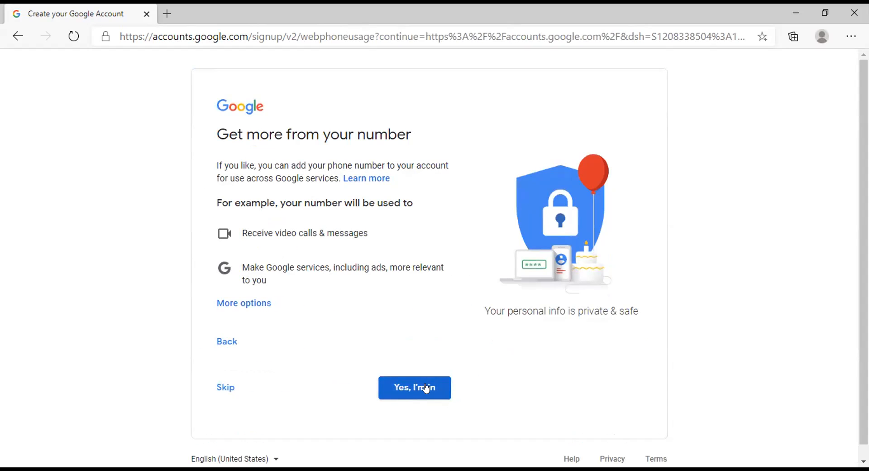
# Accept using the phone number across Google services and agree to the Privacy and Terms.
pyautogui.click(414, 387)
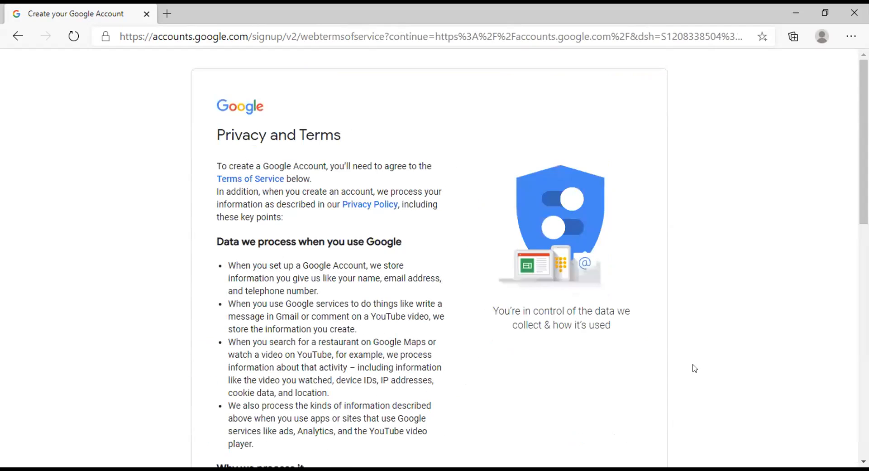
pyautogui.scroll(-3)
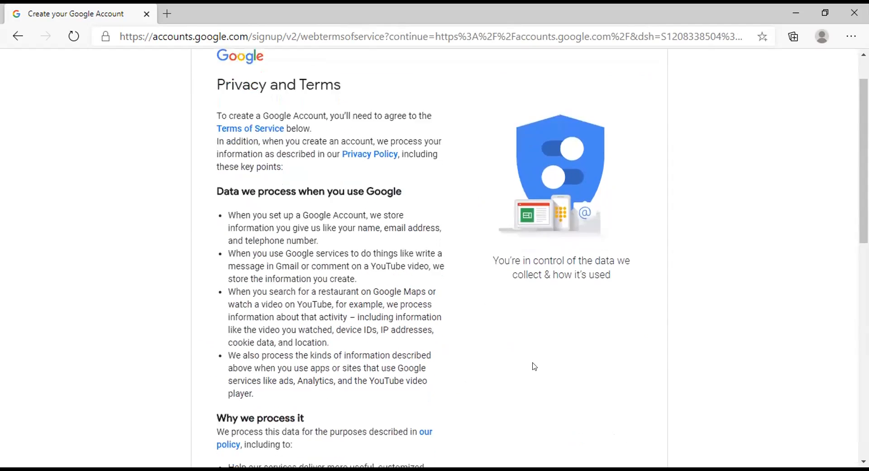
pyautogui.scroll(-3)
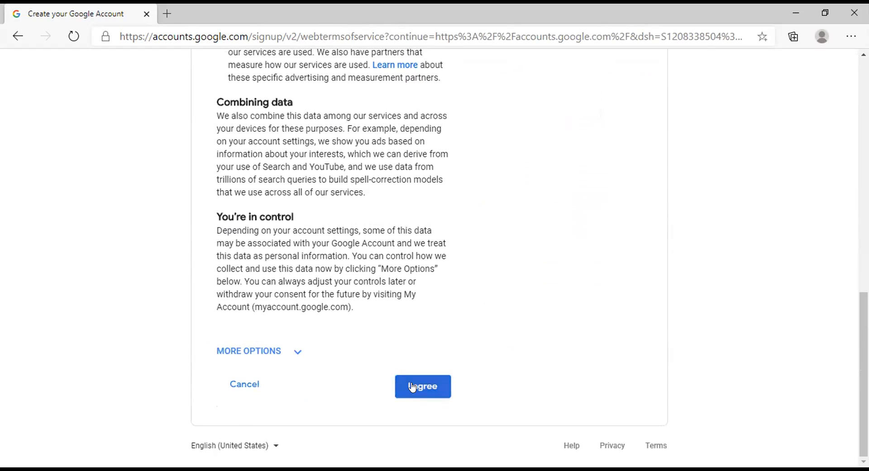
pyautogui.click(423, 386)
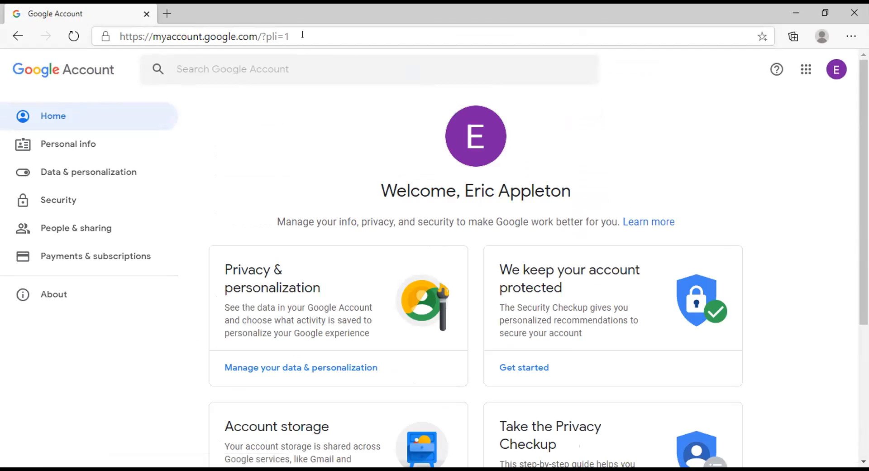
# Go to classroom.google.com to open Google Classroom with the new account.
pyautogui.write('classroo')
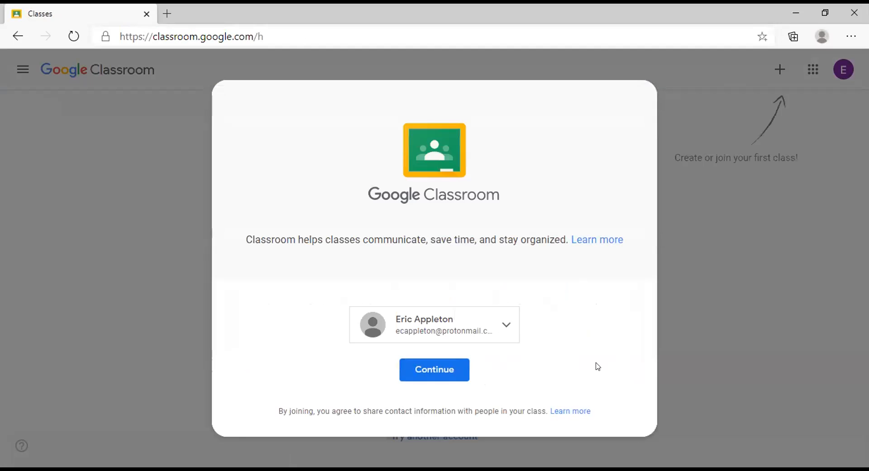
# Begin entering drive.google.com in the address bar over the Classroom welcome page.
pyautogui.click(434, 369)
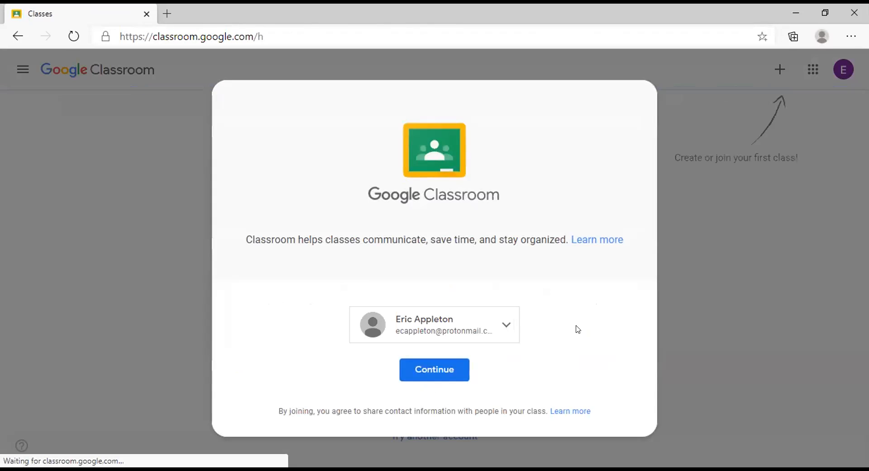
pyautogui.click(191, 36)
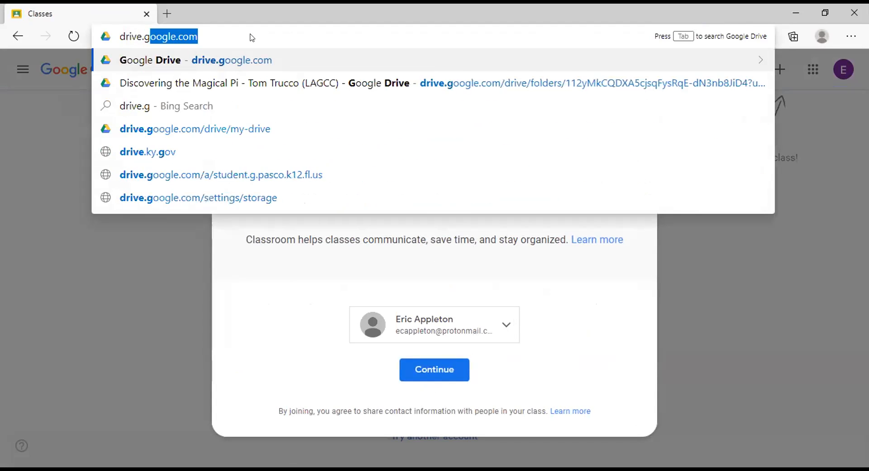
# Load drive.google.com and view the empty My Drive, 0 bytes of 15 GB used.
pyautogui.press('Enter')
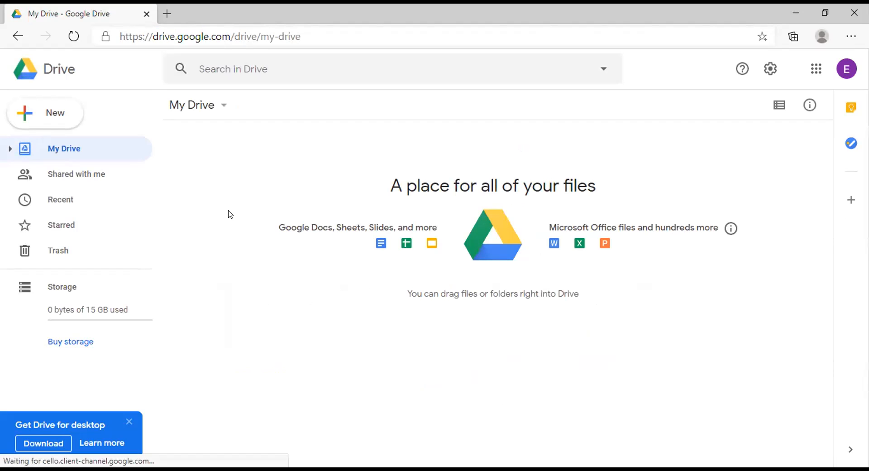
pyautogui.moveTo(143, 164)
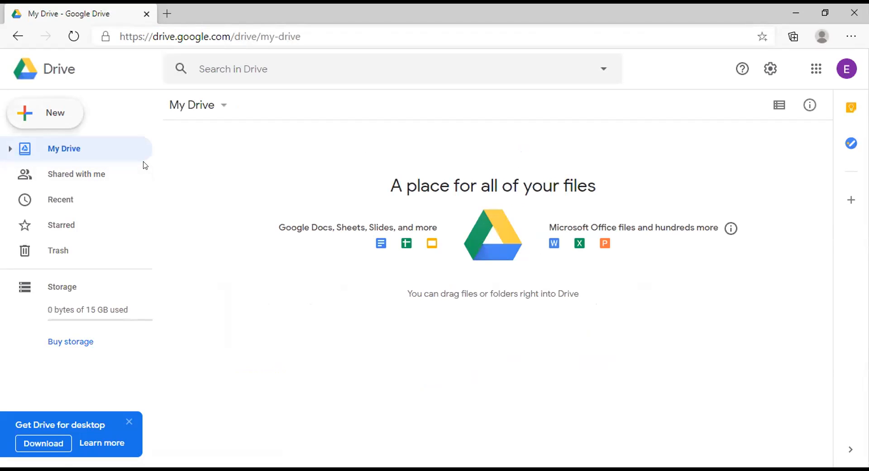
pyautogui.click(45, 112)
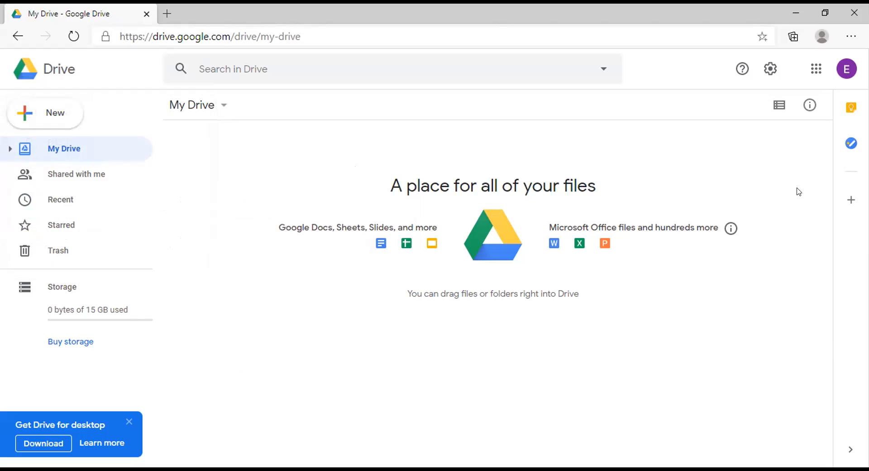
pyautogui.moveTo(748, 186)
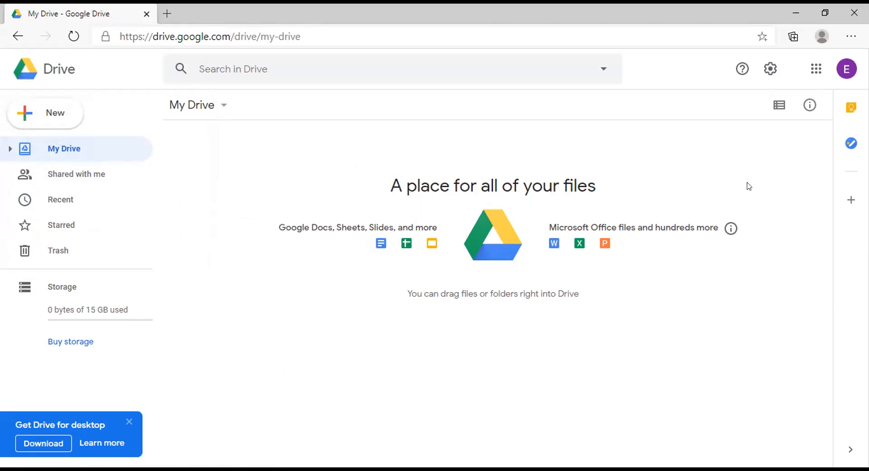
pyautogui.moveTo(627, 164)
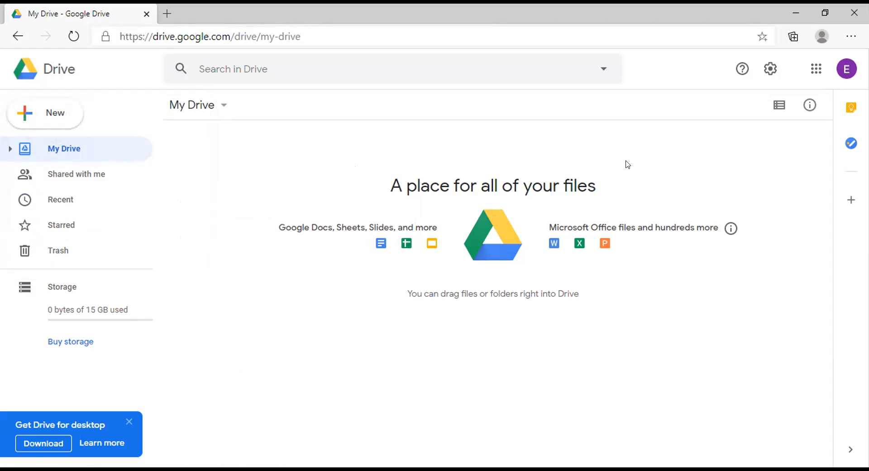
pyautogui.moveTo(765, 135)
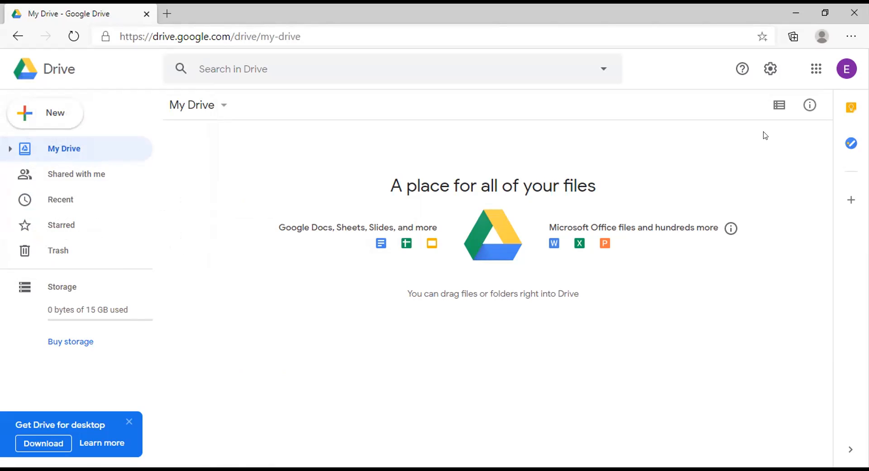
pyautogui.moveTo(617, 123)
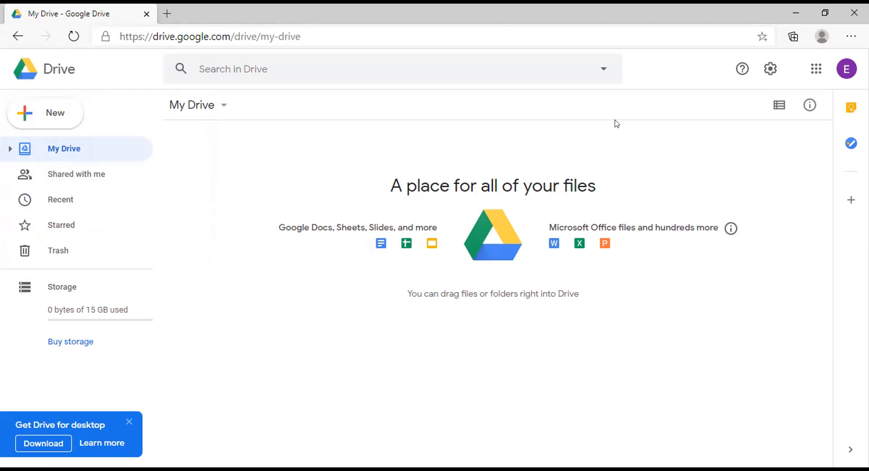